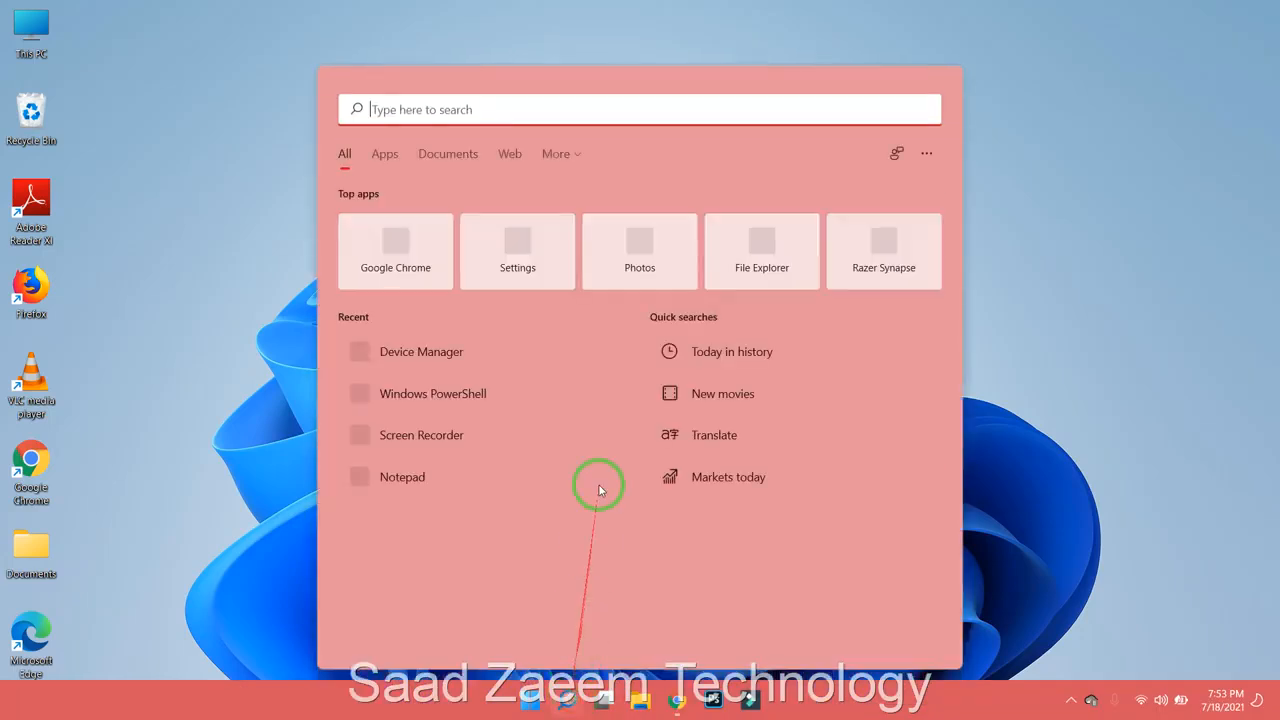
# Search Windows for "Devi" so Device Manager appears as the best match.
pyautogui.write('Dev')
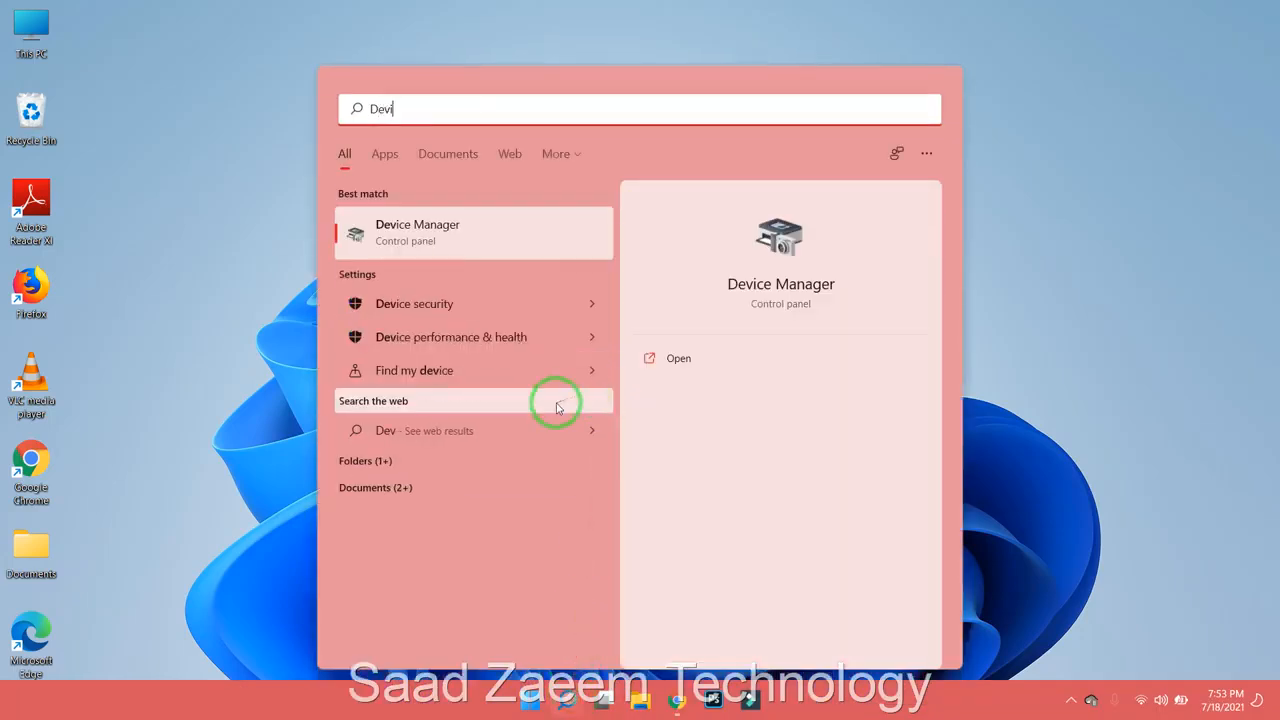
pyautogui.write('i')
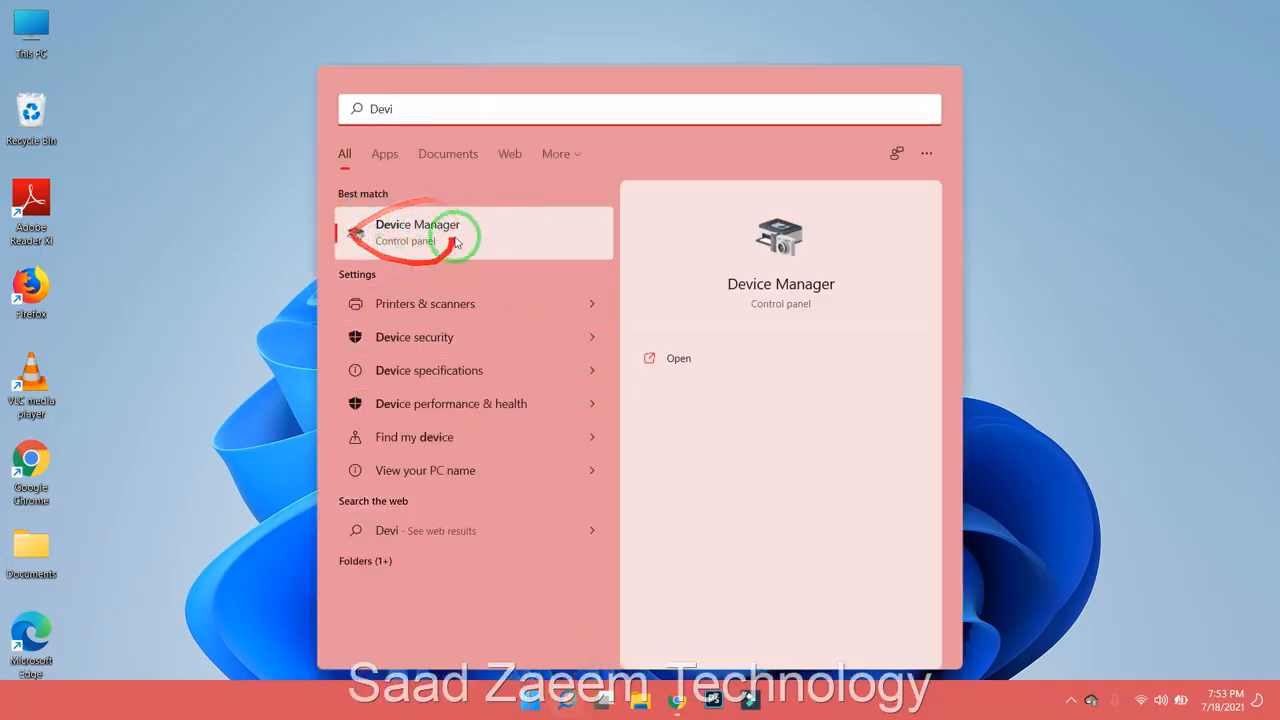
# Launch Device Manager from the results and centre its window on screen.
pyautogui.click(416, 232)
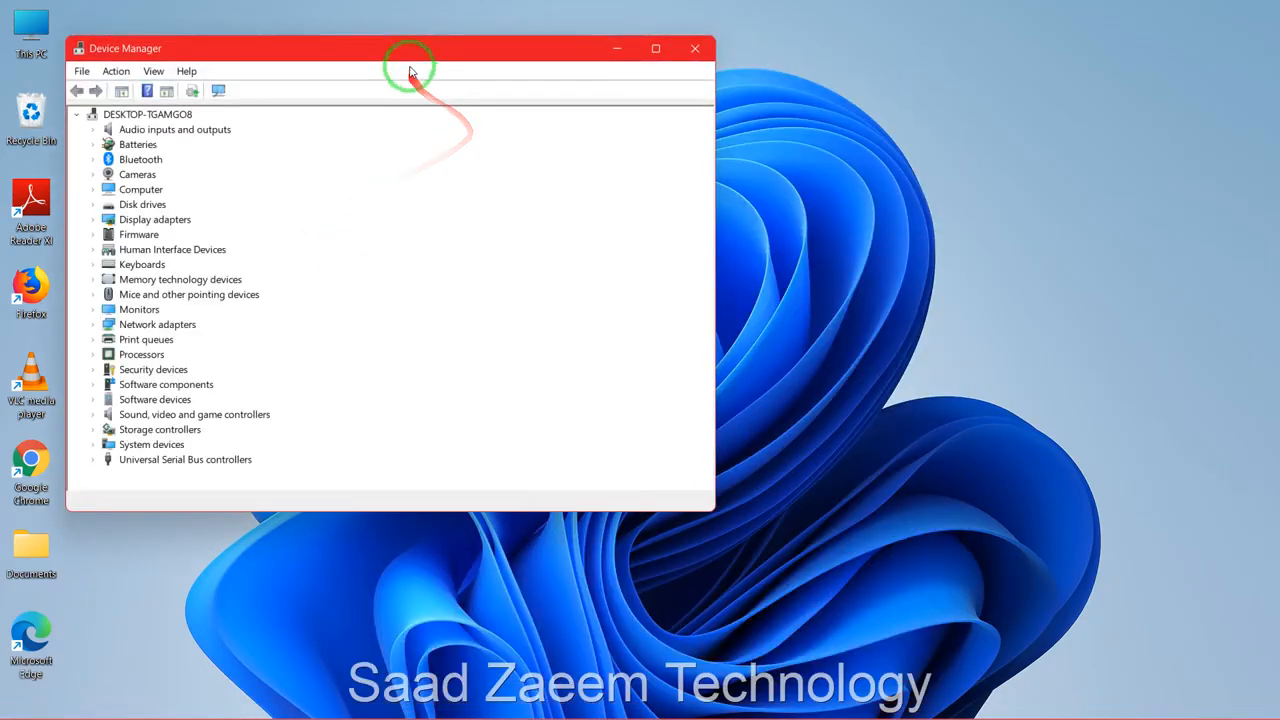
pyautogui.moveTo(410, 48); pyautogui.dragTo(684, 28)
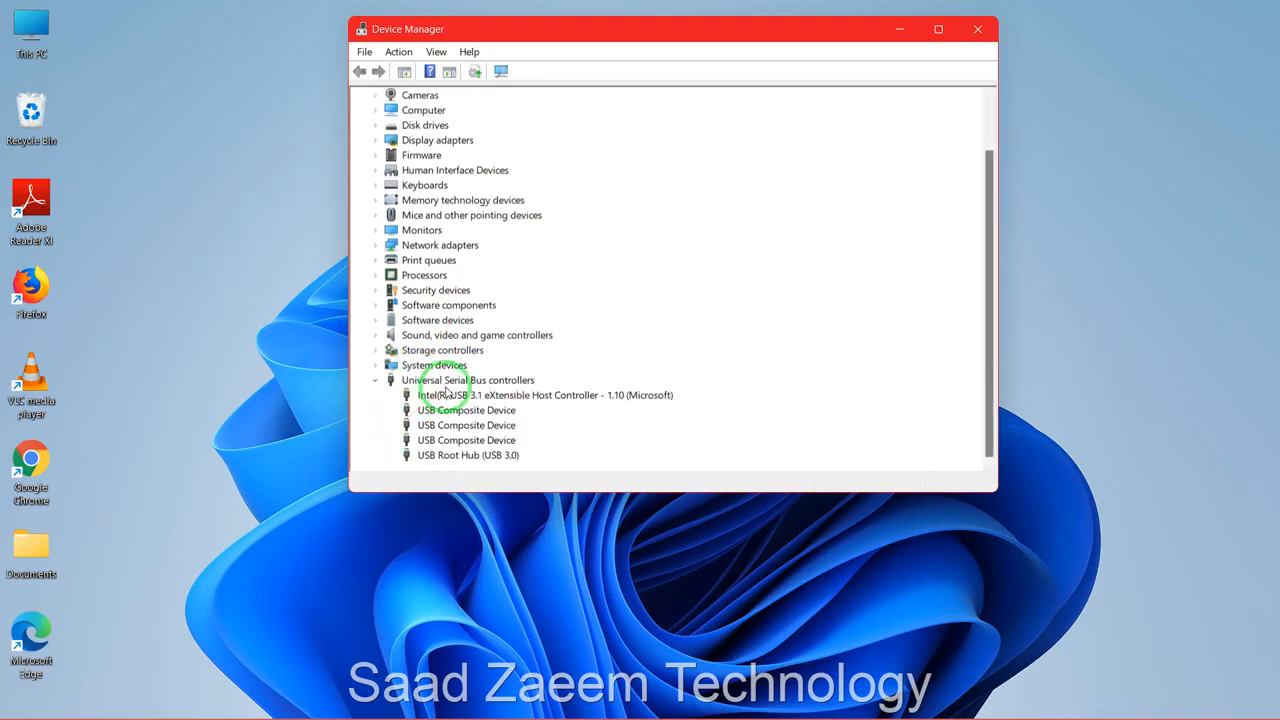
pyautogui.moveTo(440, 460)
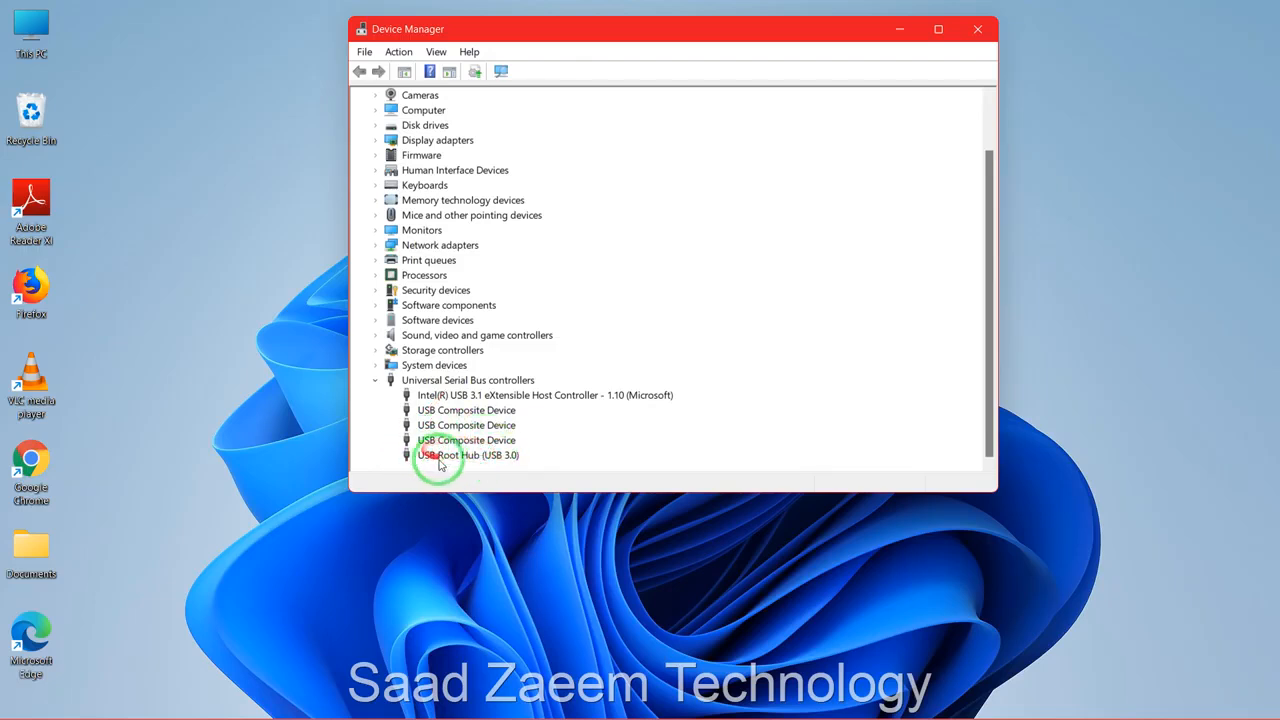
# Untick 'Allow the computer to turn off this device to save power' for USB Root Hub (USB 3.0) and confirm.
pyautogui.rightClick(466, 456)
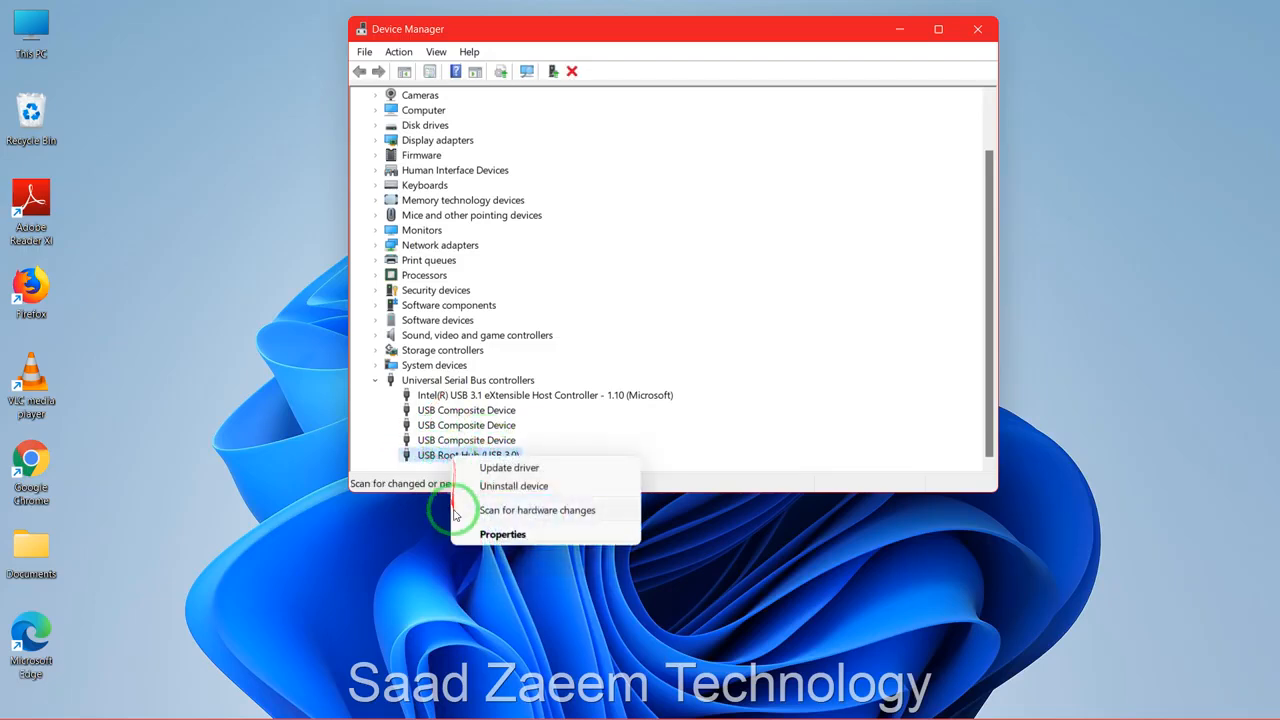
pyautogui.moveTo(504, 532)
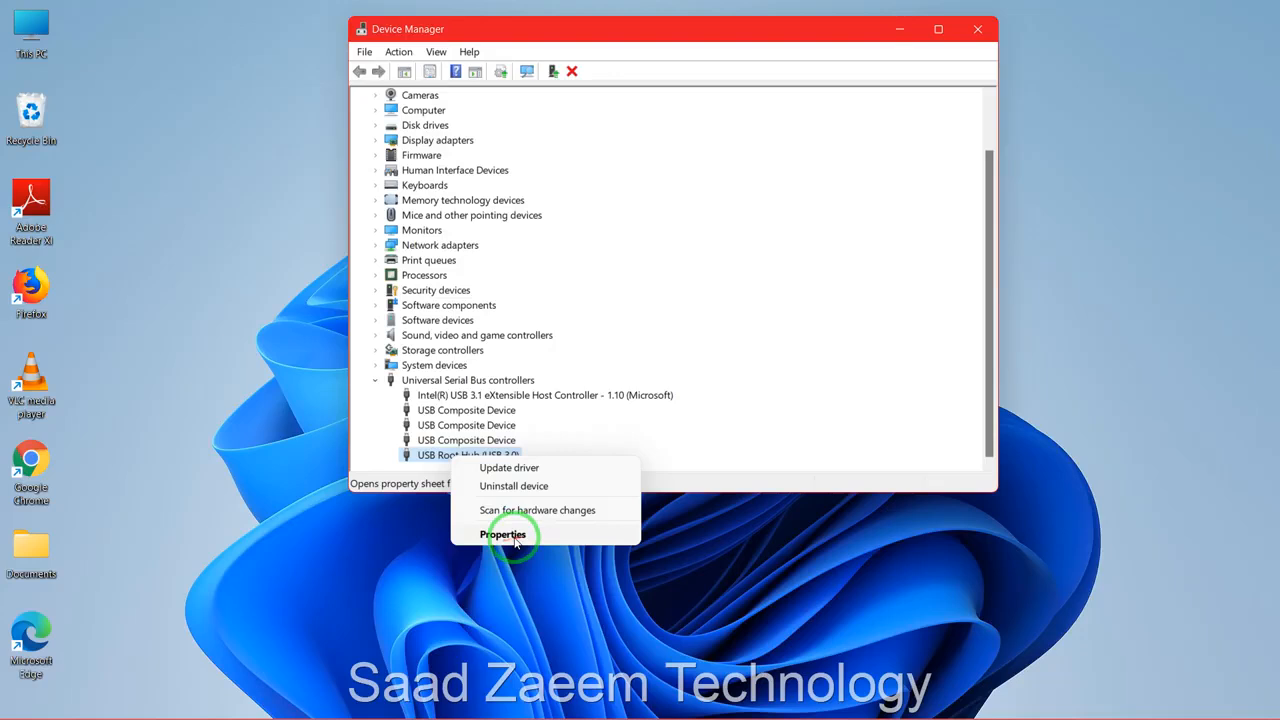
pyautogui.click(504, 534)
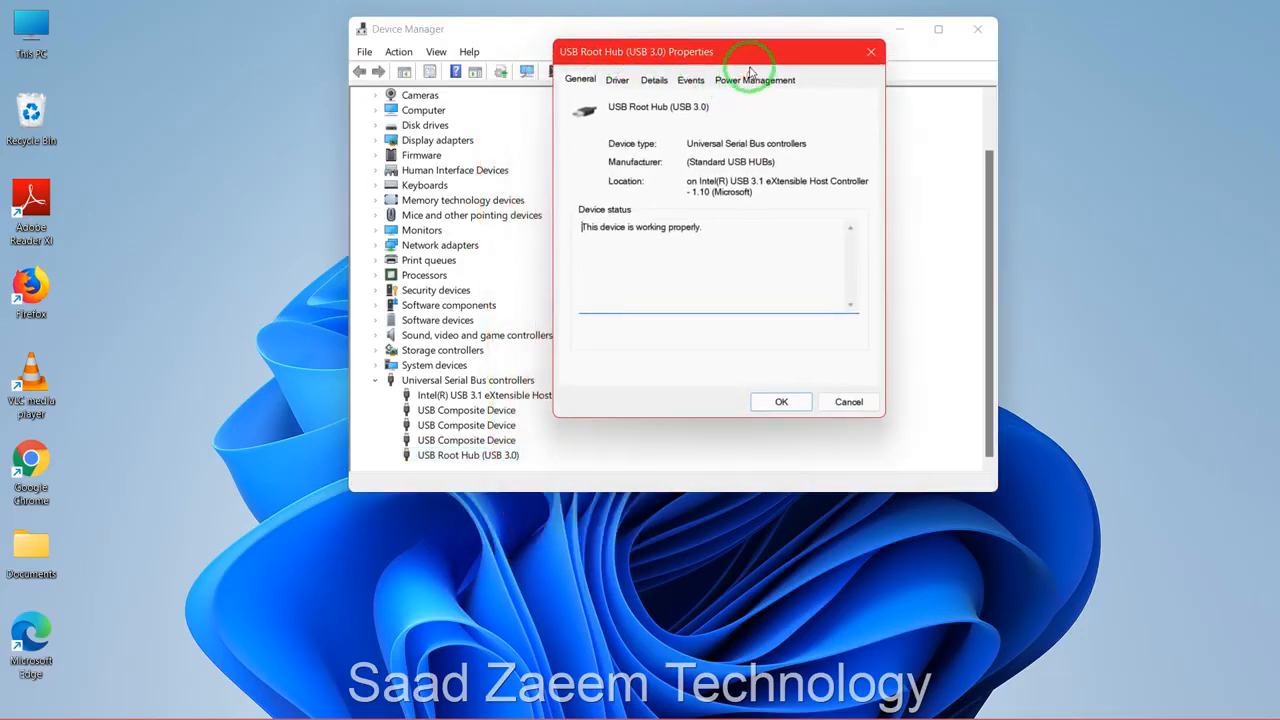
pyautogui.click(756, 80)
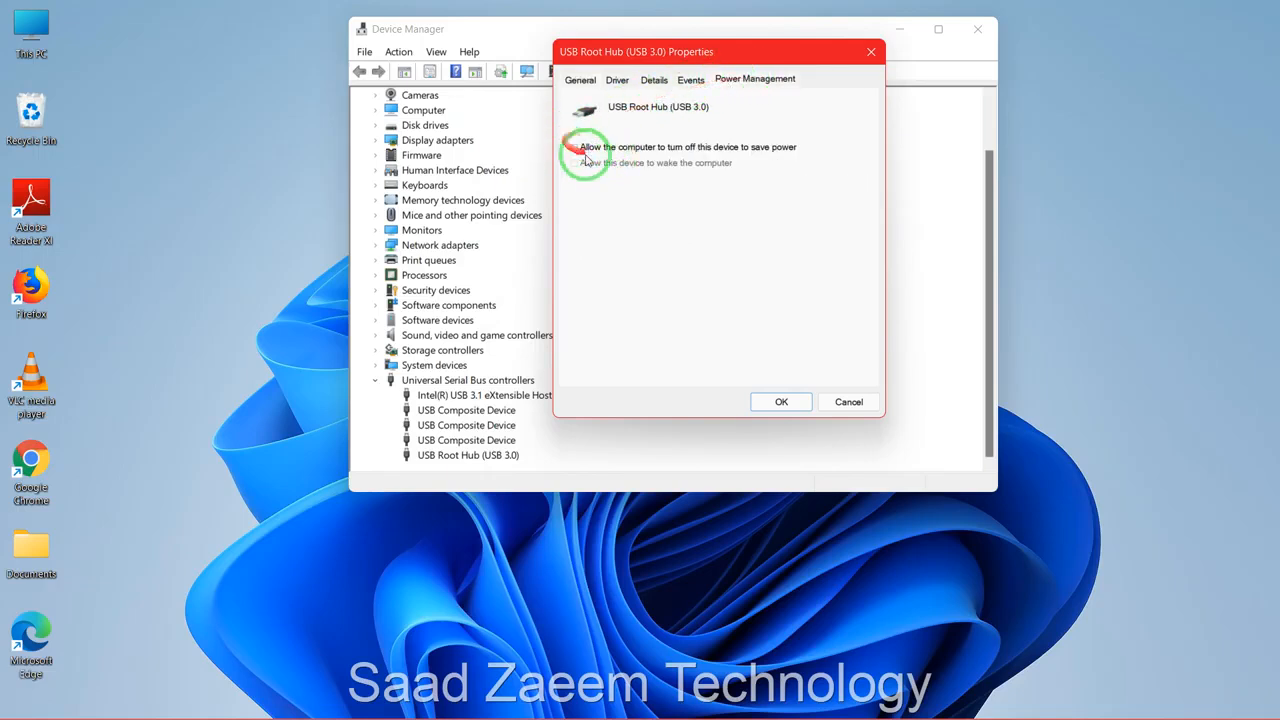
pyautogui.click(570, 148)
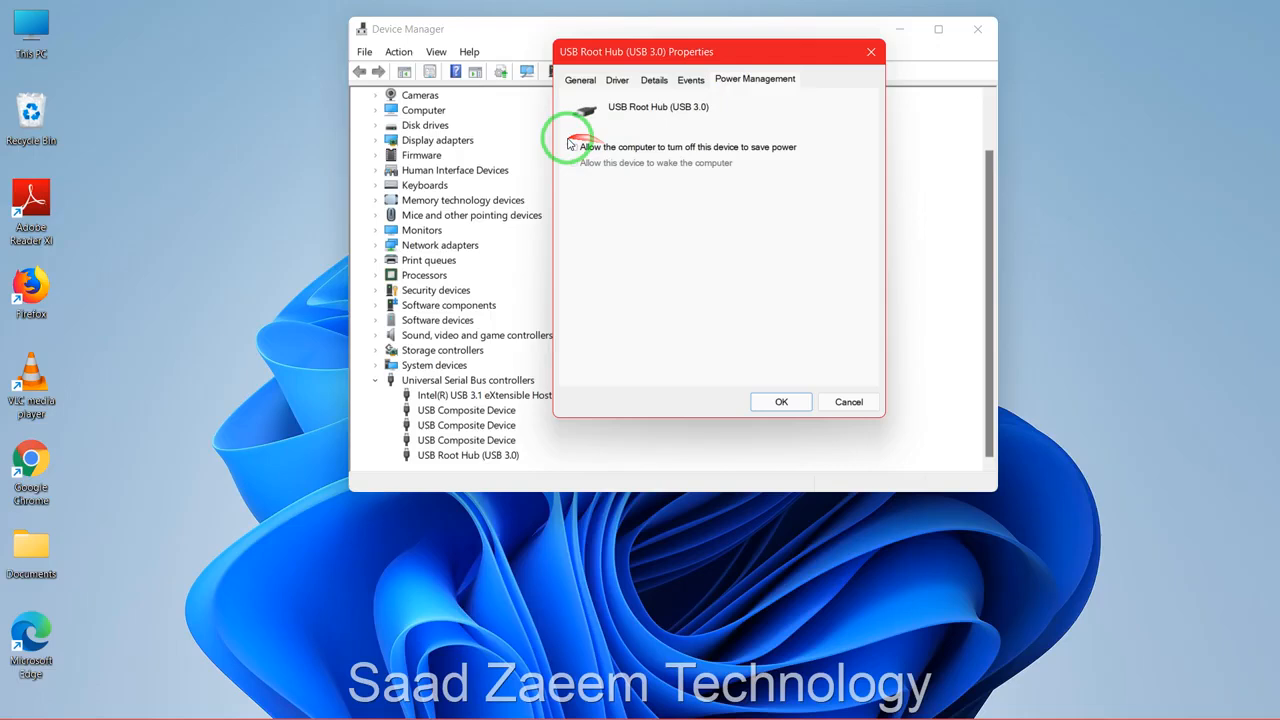
pyautogui.click(572, 148)
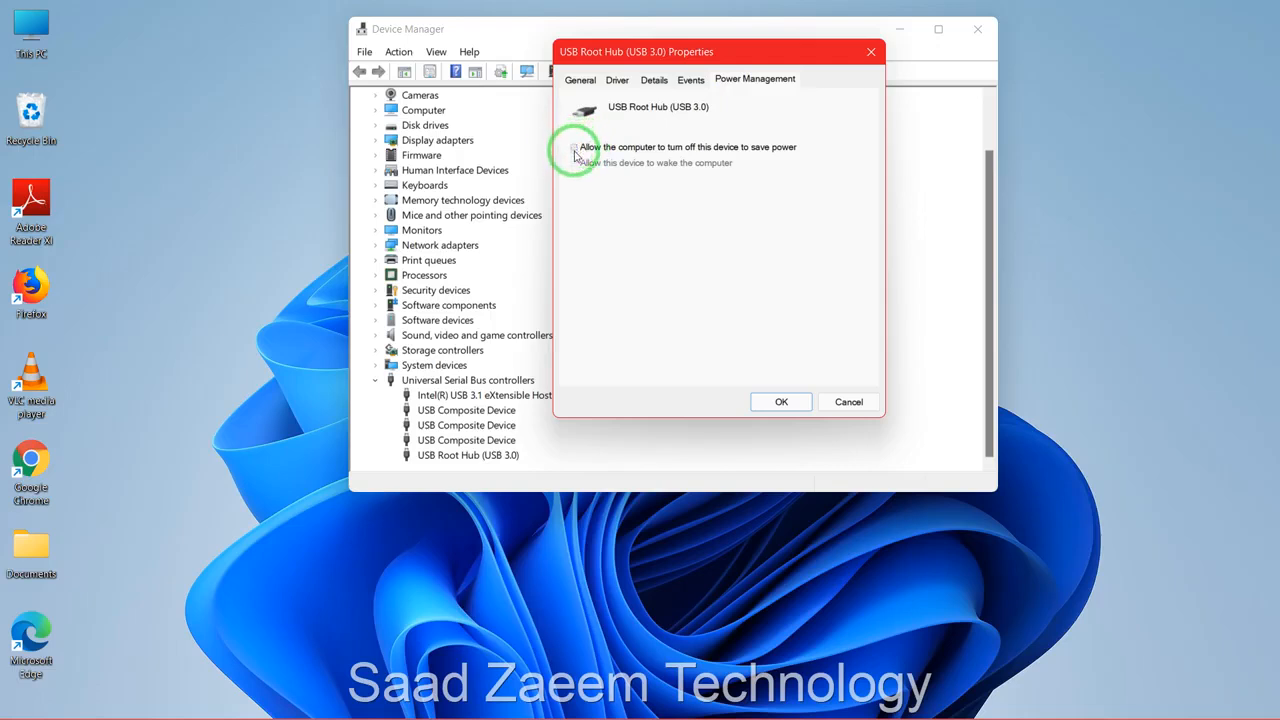
pyautogui.click(780, 400)
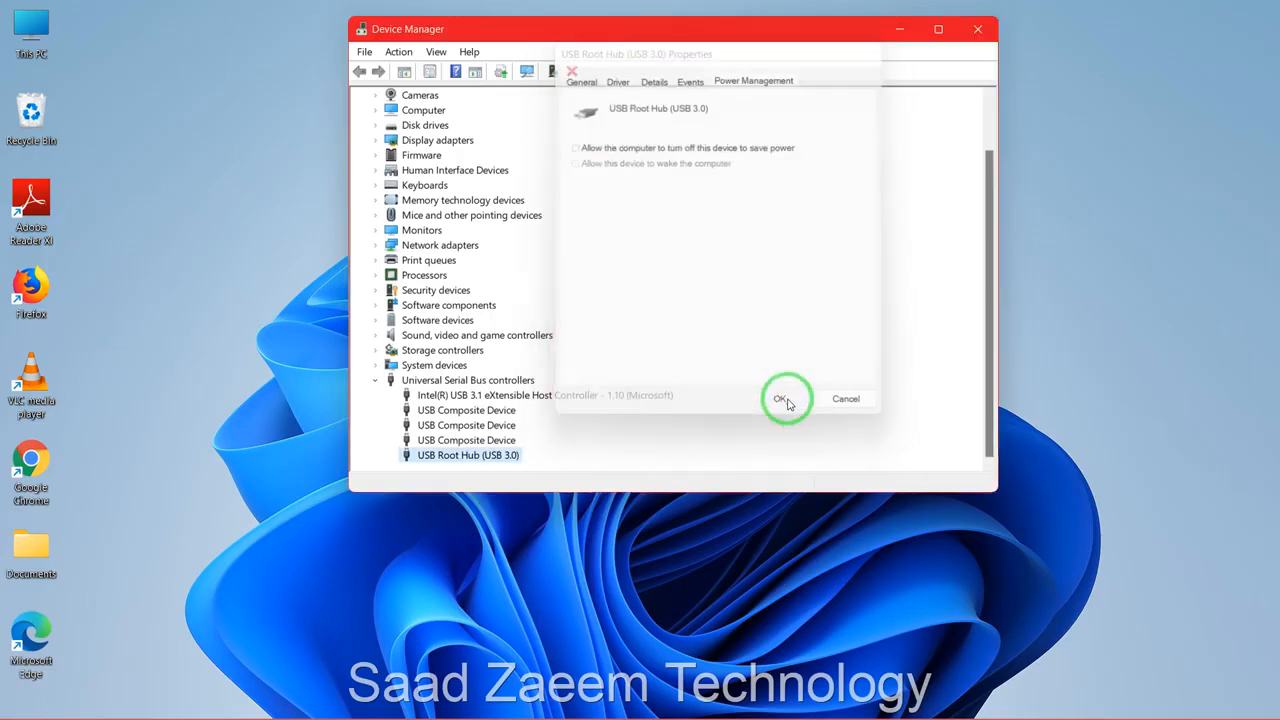
pyautogui.click(780, 398)
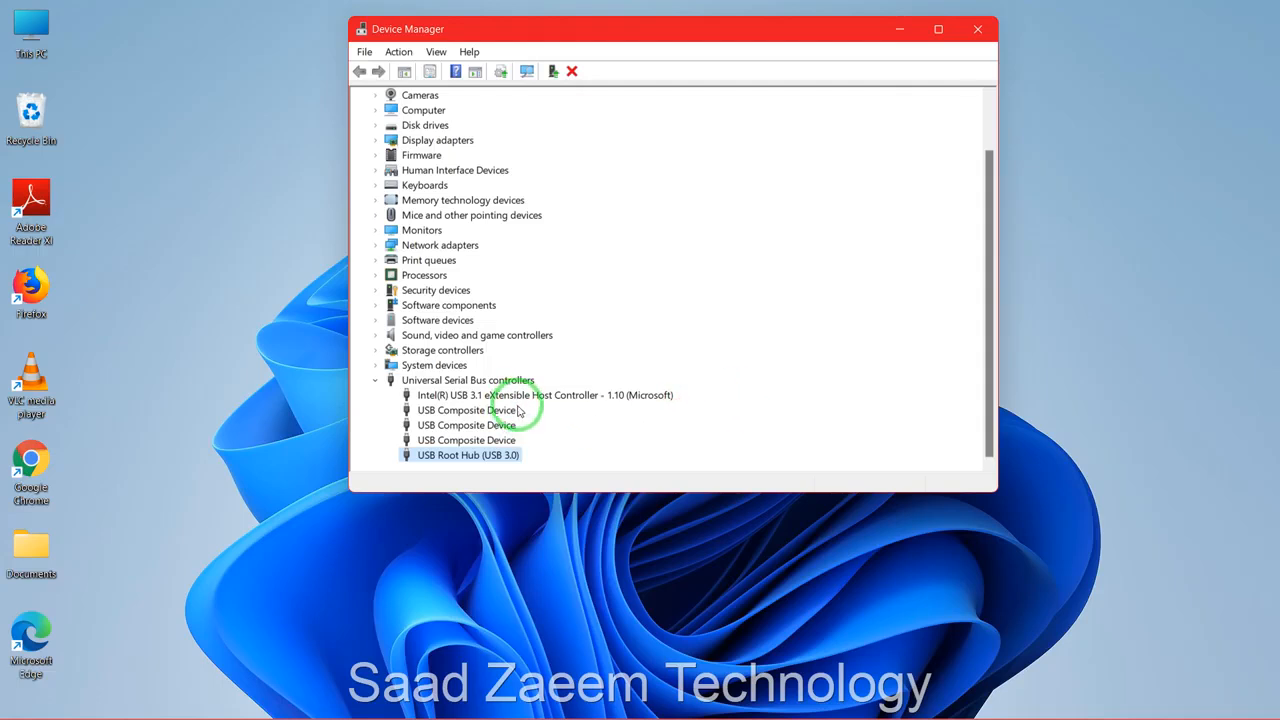
# Update the Intel USB 3.1 eXtensible Host Controller driver via automatic search, then dismiss the result.
pyautogui.click(544, 394)
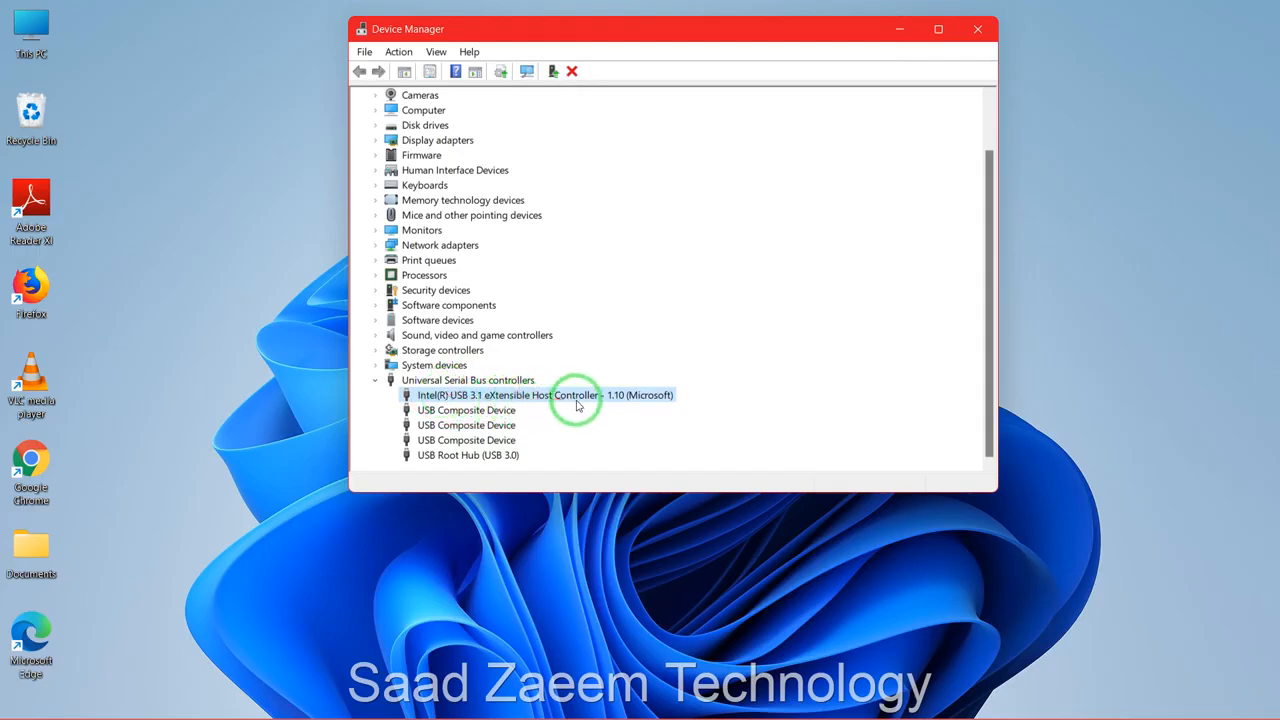
pyautogui.rightClick(544, 394)
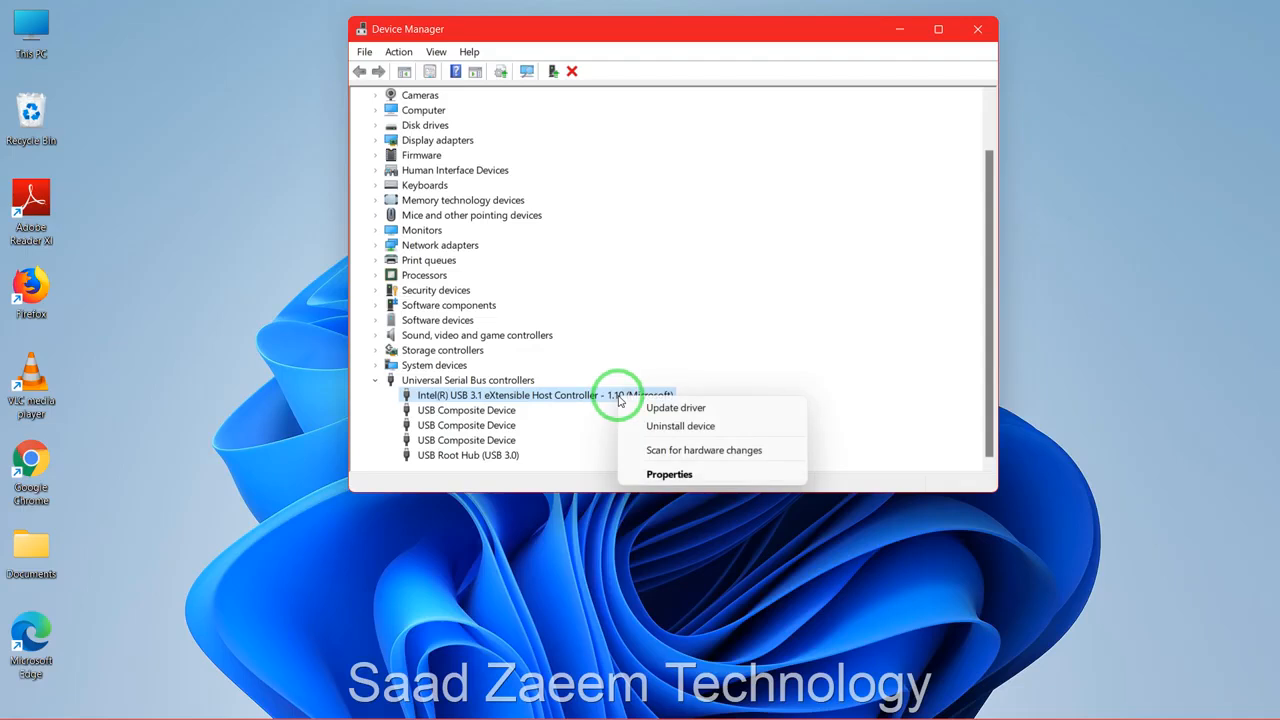
pyautogui.moveTo(676, 408)
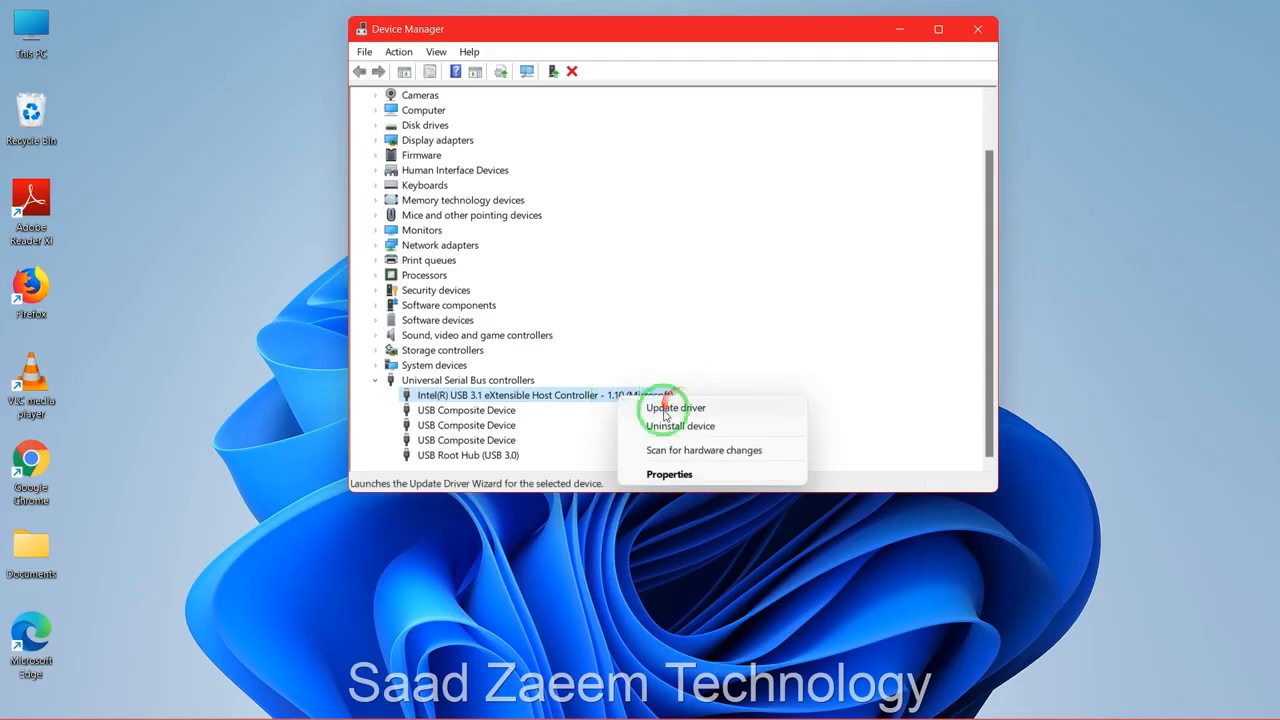
pyautogui.click(676, 408)
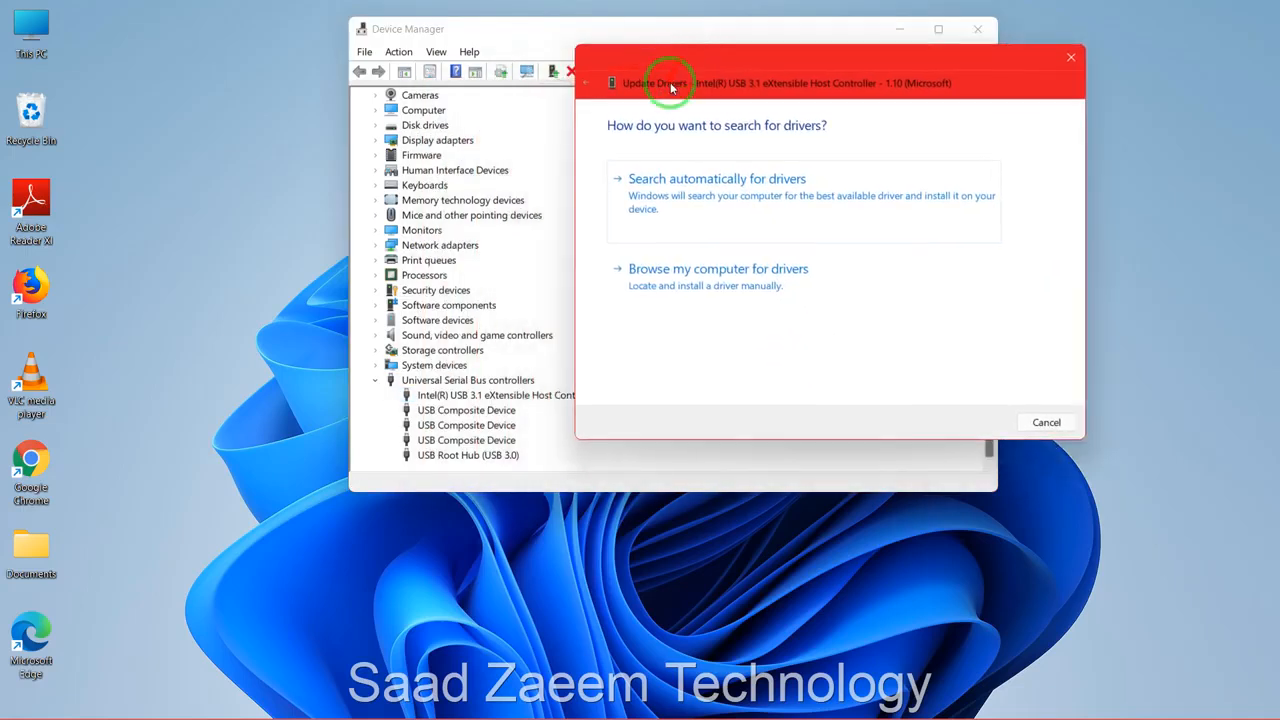
pyautogui.click(716, 178)
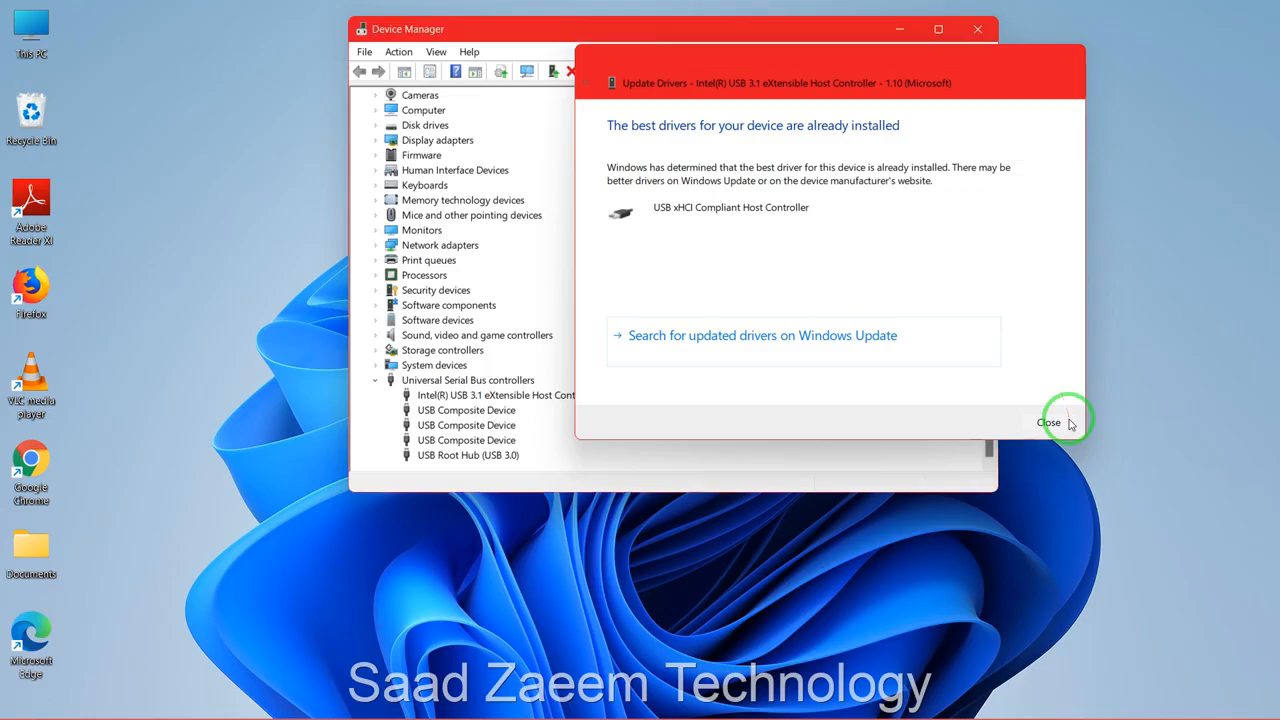
pyautogui.click(1048, 420)
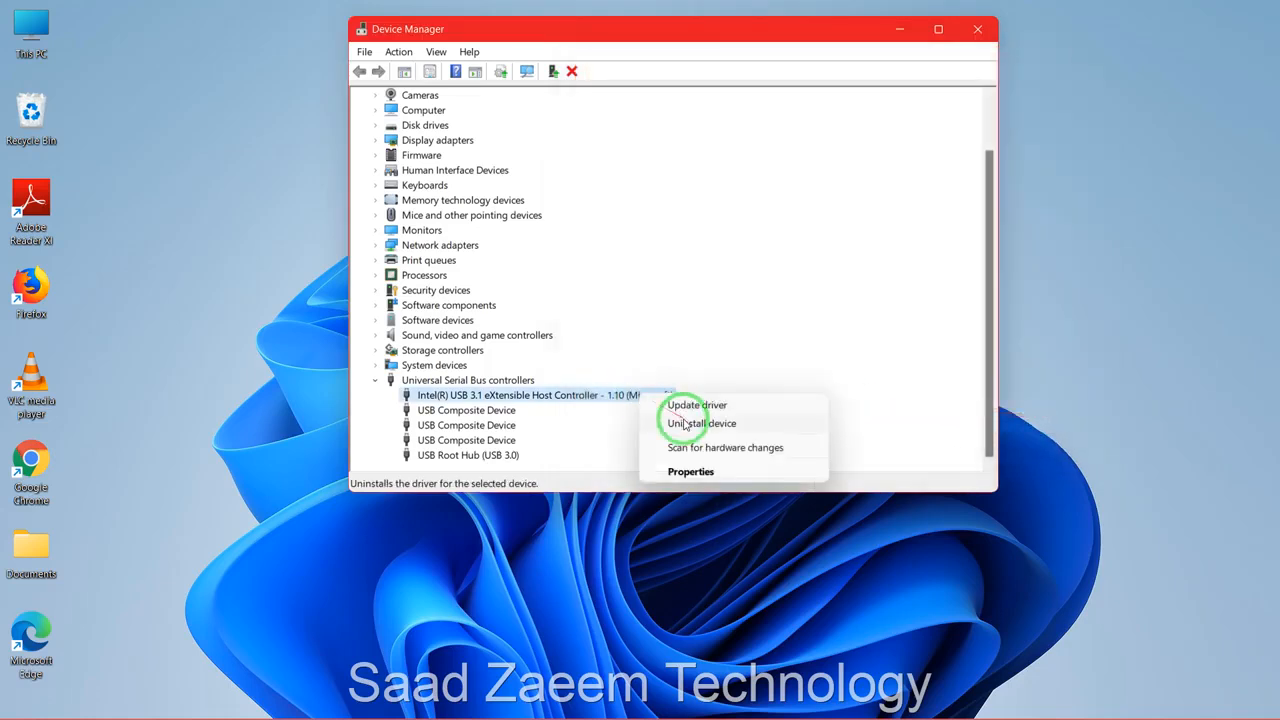
# Uninstall the Intel USB 3.1 eXtensible Host Controller and decline the restart prompt.
pyautogui.click(702, 424)
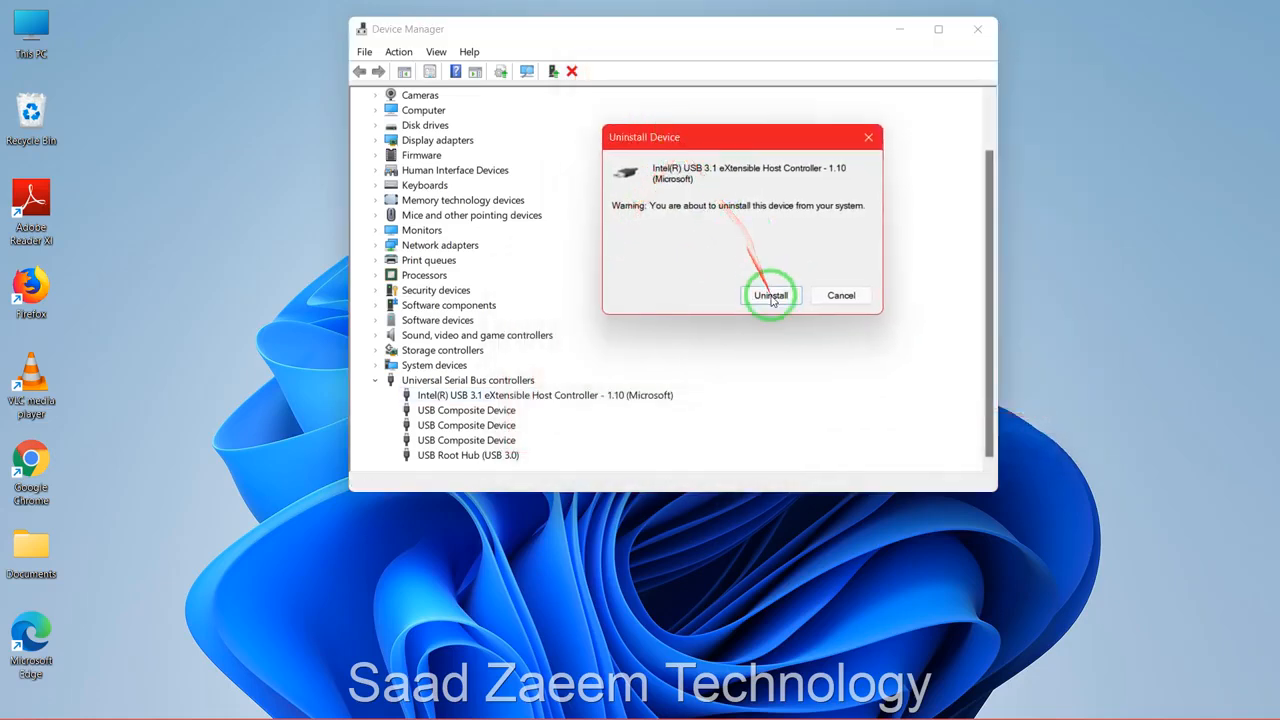
pyautogui.click(770, 296)
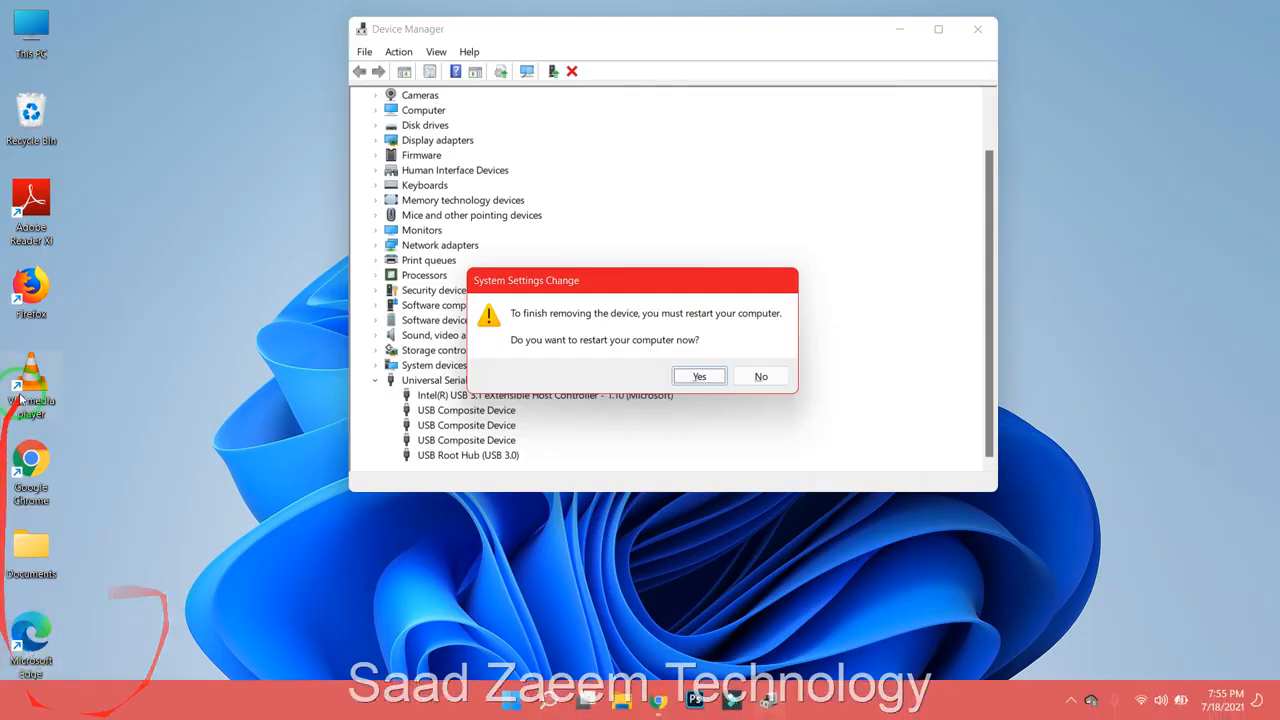
pyautogui.click(760, 376)
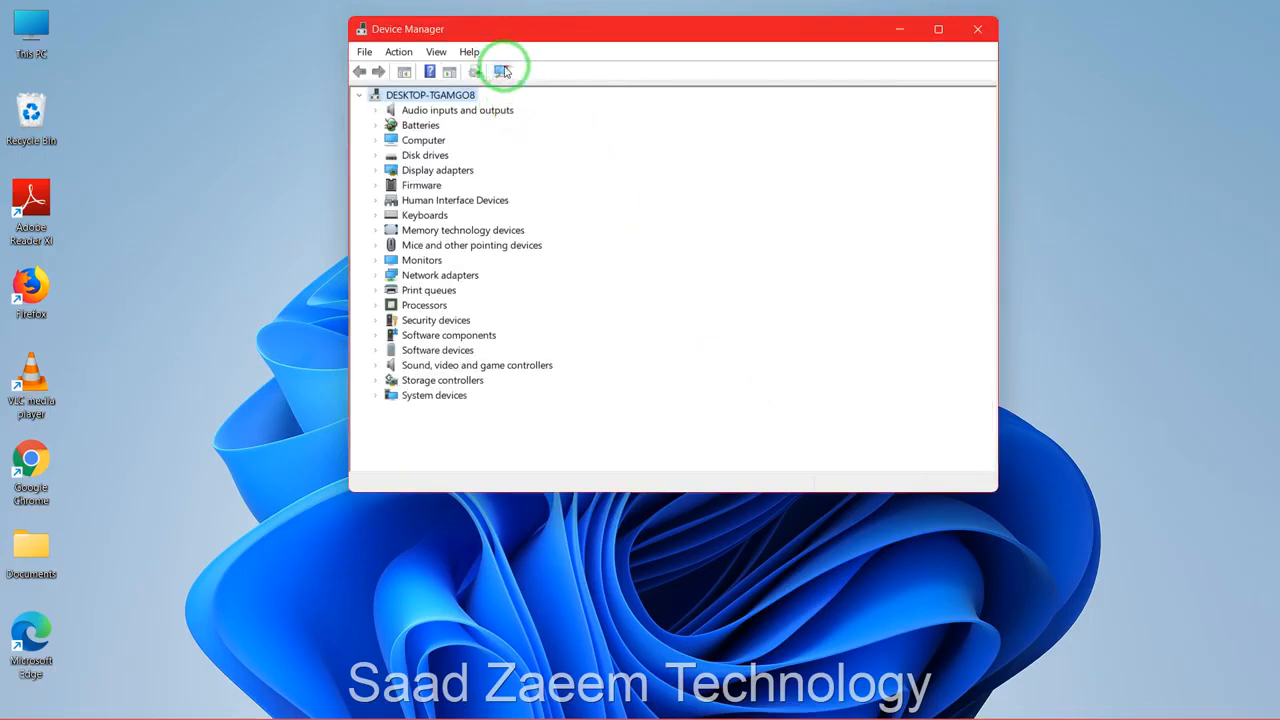
# Scan for hardware changes to restore the USB controllers, then close Device Manager.
pyautogui.click(504, 72)
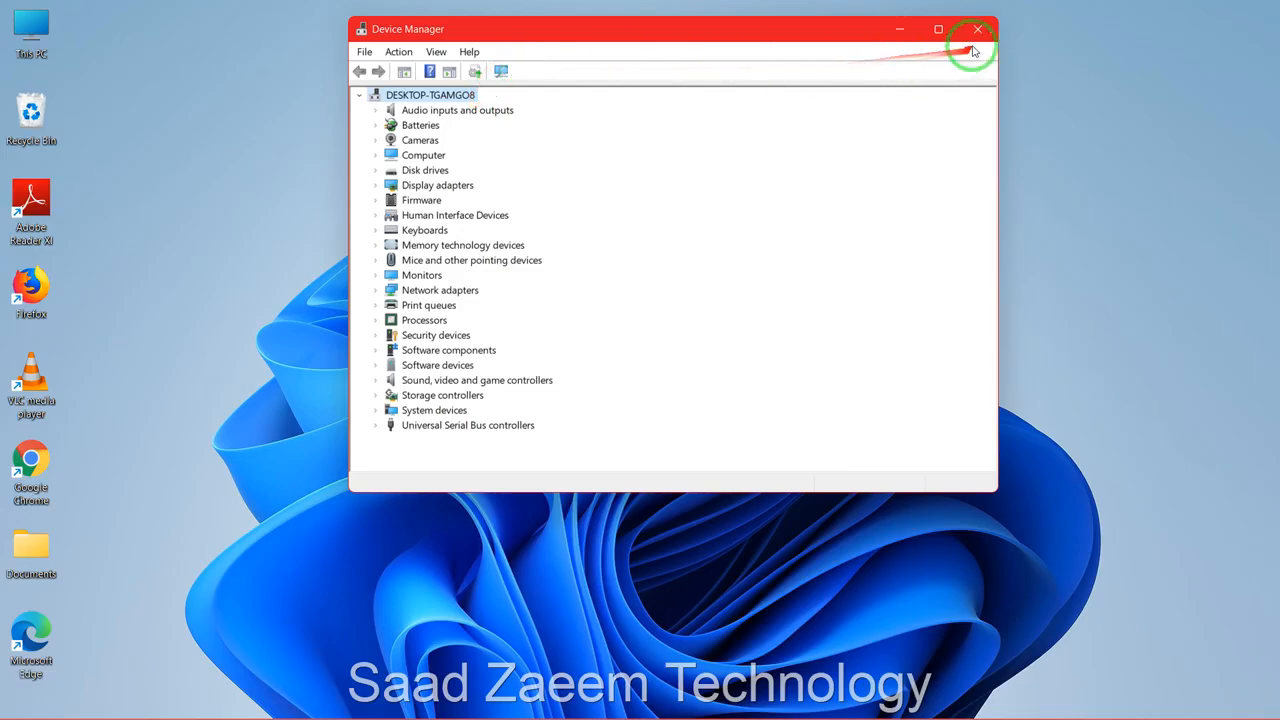
pyautogui.click(976, 30)
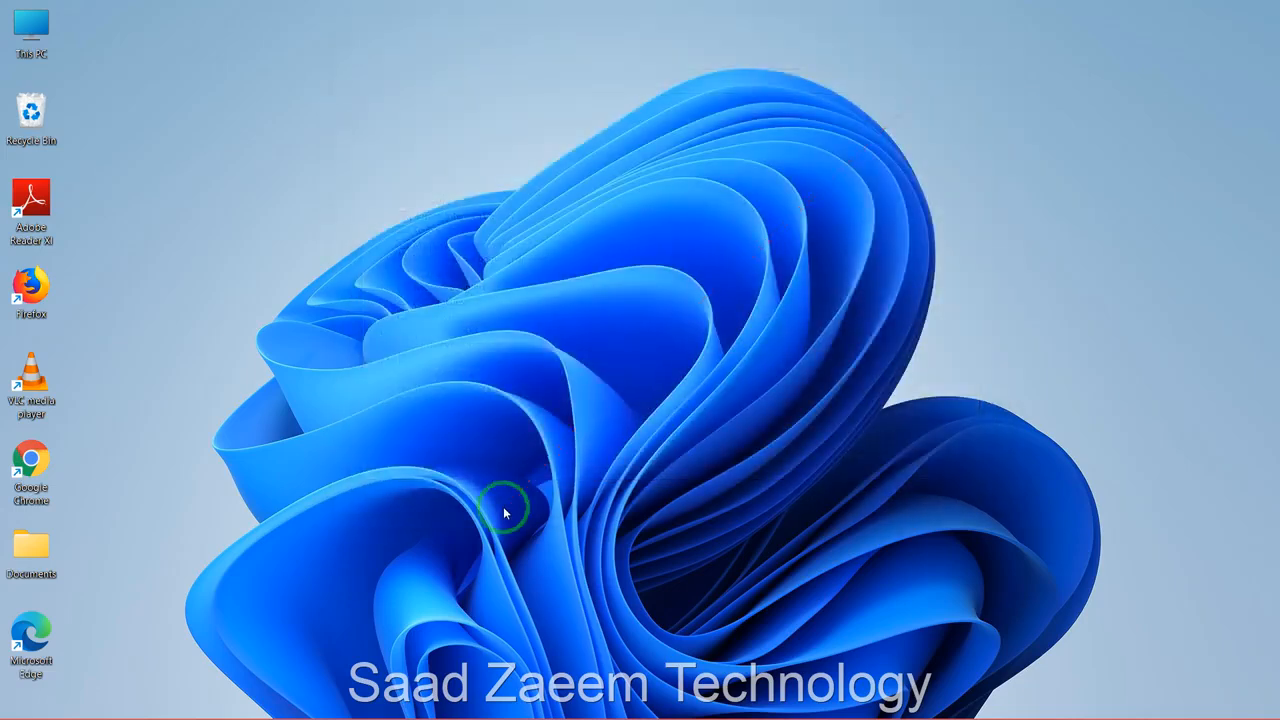